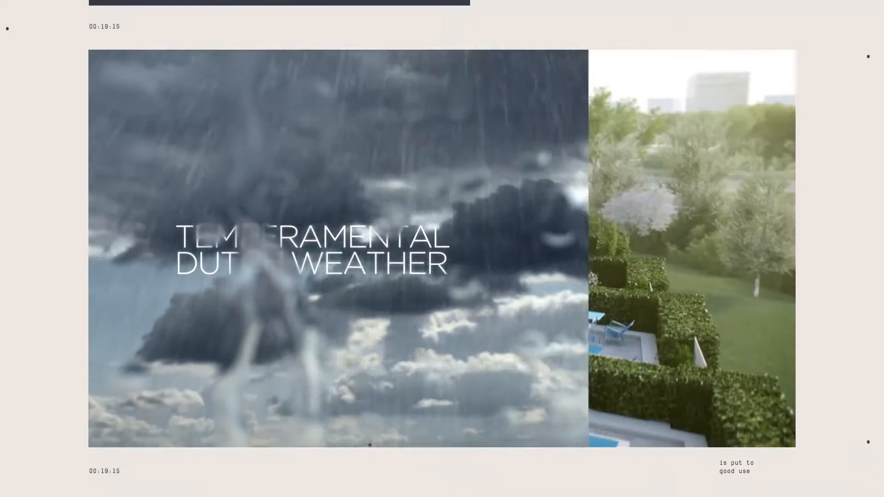
{"action": "scroll", "scroll_direction": "down", "scroll_amount": 3}
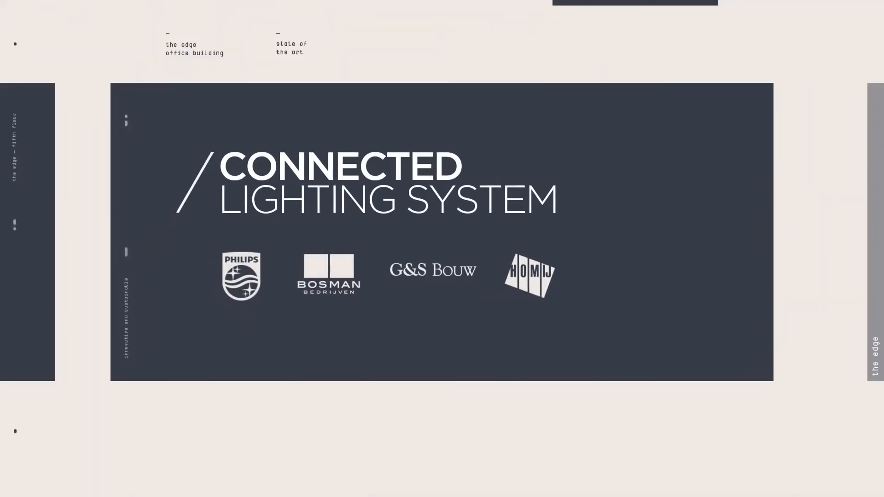